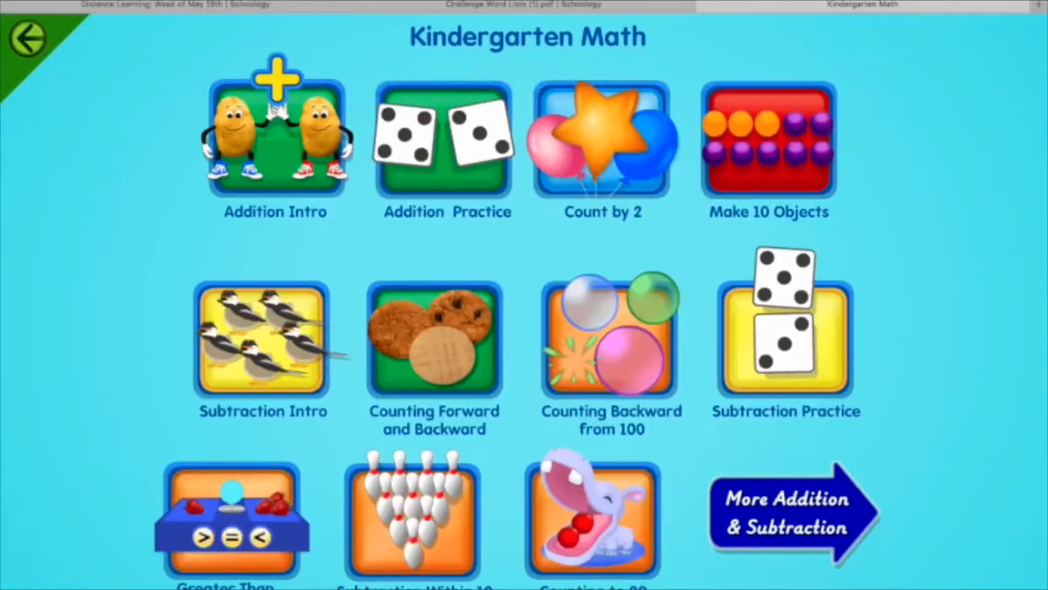
Step: Launch the Greater Than, Less Than, Equal To game from the Kindergarten Math menu
{"action": "left_click", "coordinate": [230, 514]}
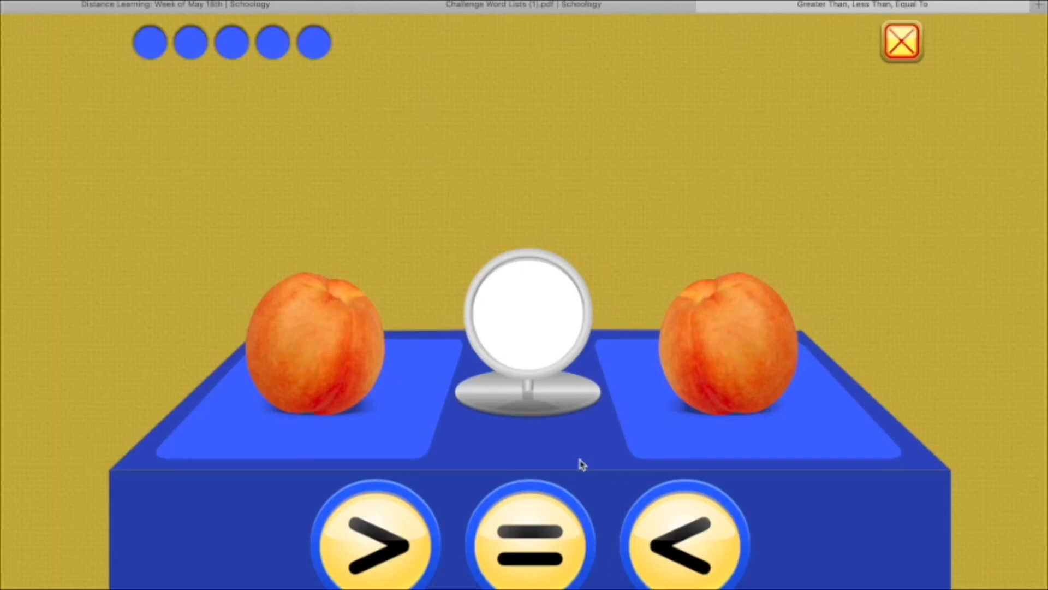
{"action": "mouse_move", "coordinate": [740, 359]}
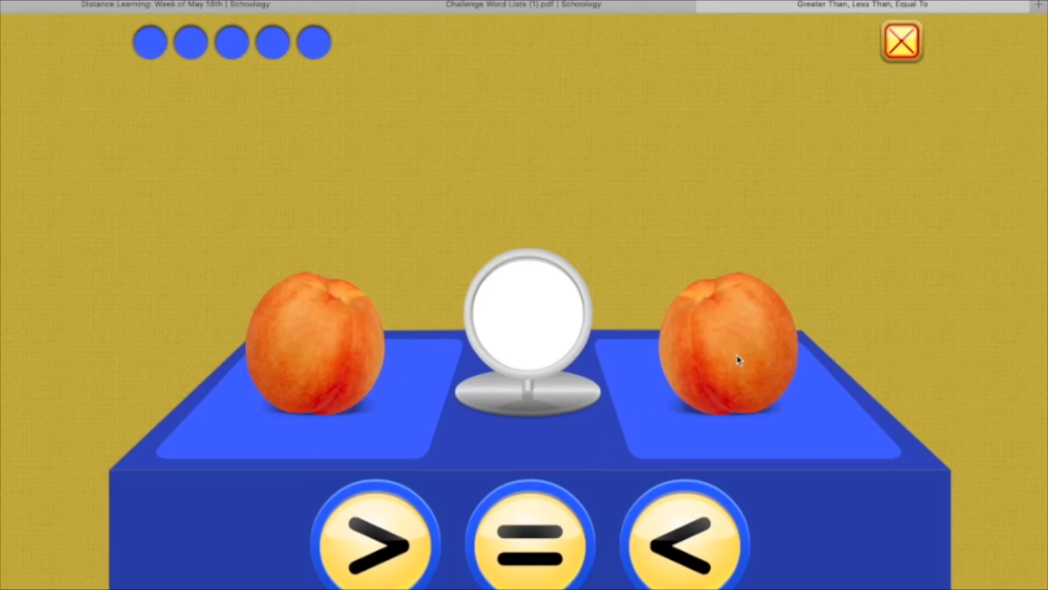
{"action": "mouse_move", "coordinate": [735, 299]}
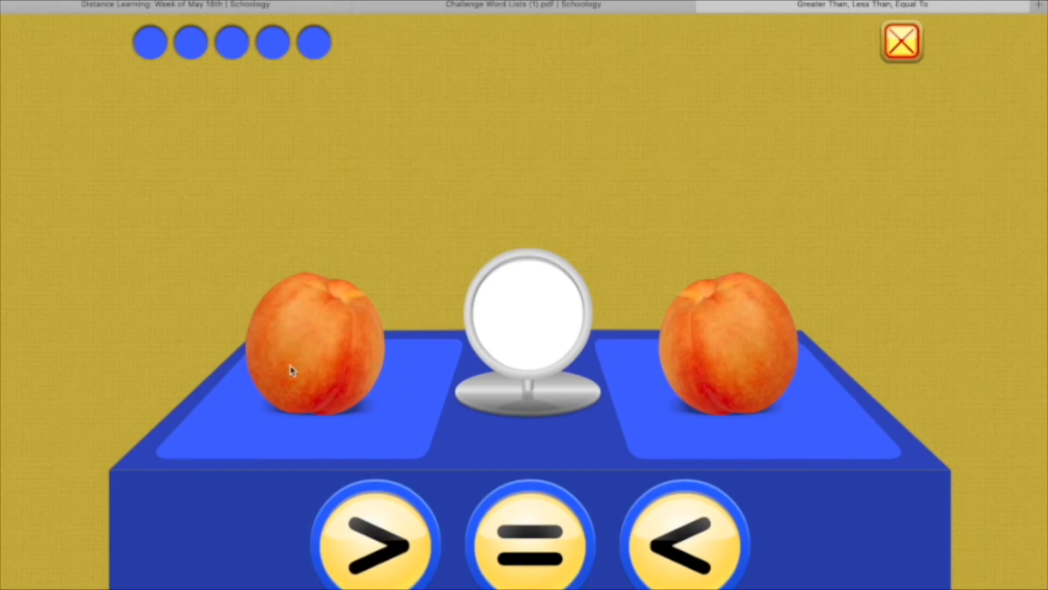
{"action": "mouse_move", "coordinate": [522, 431]}
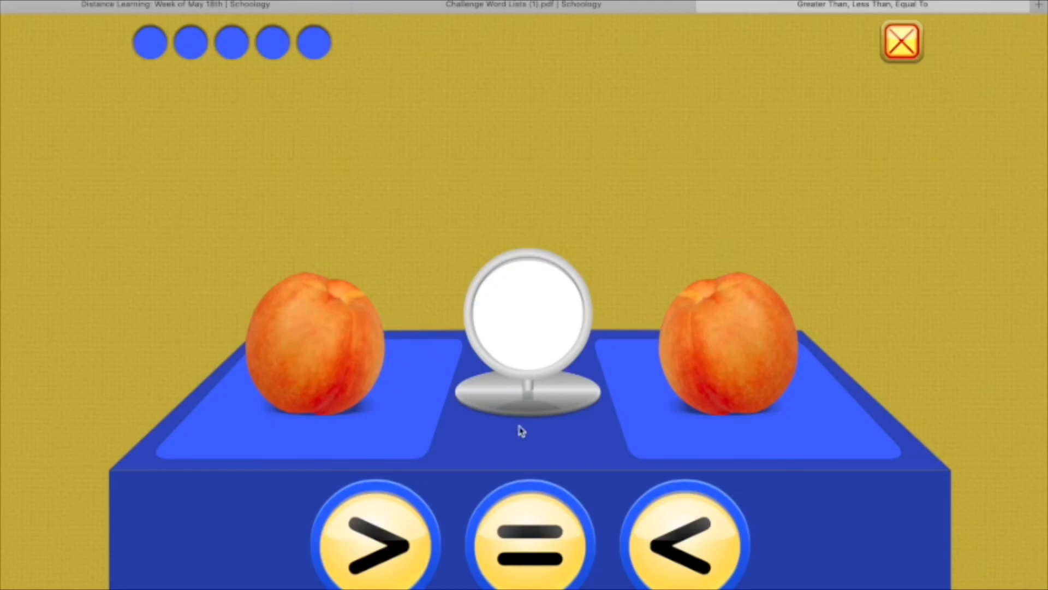
Step: Answer that one peach equals one peach and move to the next round
{"action": "left_click", "coordinate": [527, 538]}
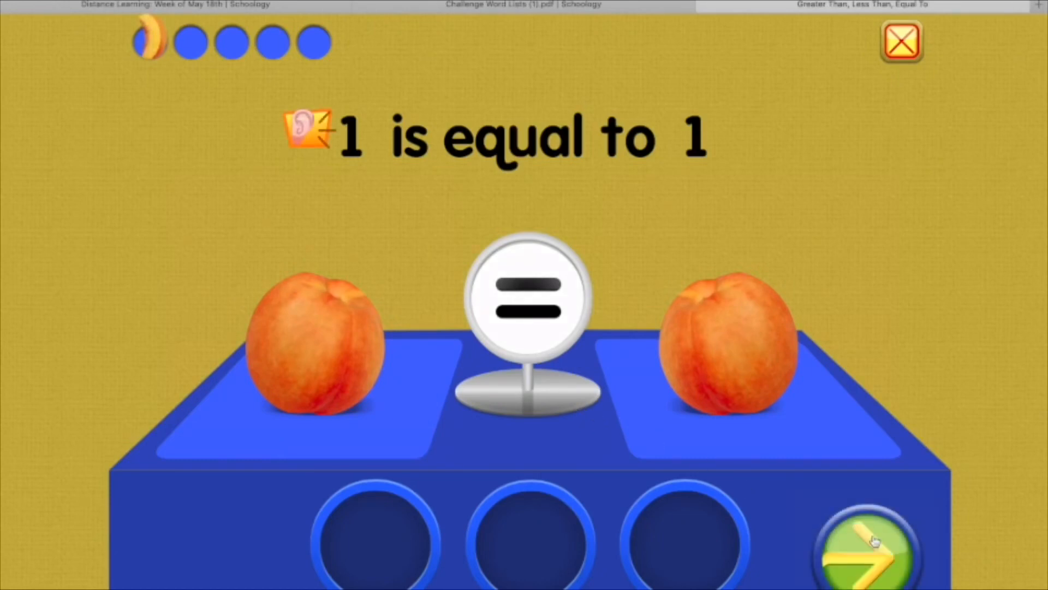
{"action": "left_click", "coordinate": [867, 547]}
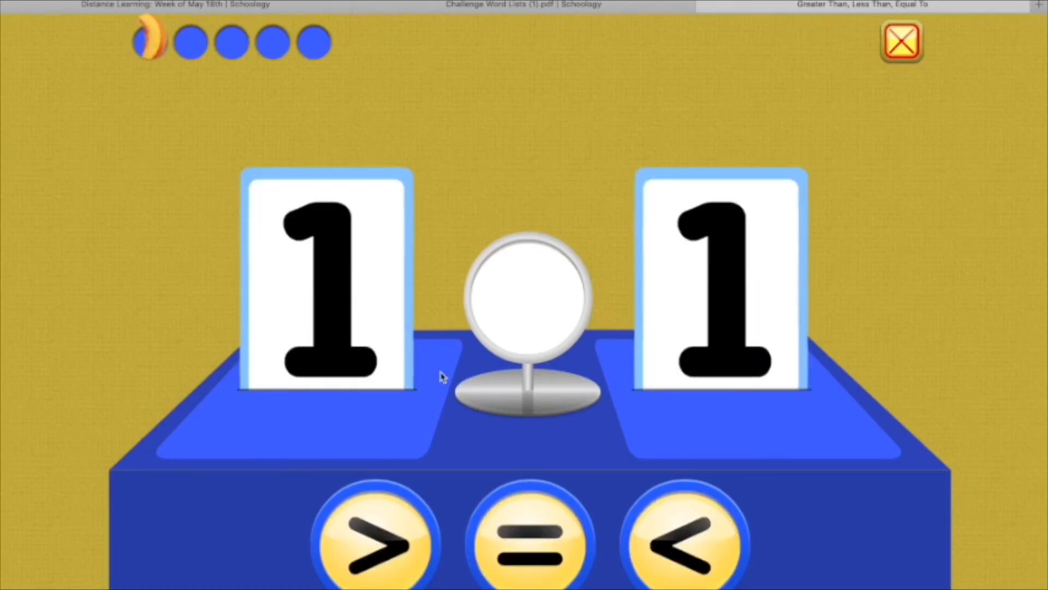
{"action": "mouse_move", "coordinate": [629, 237]}
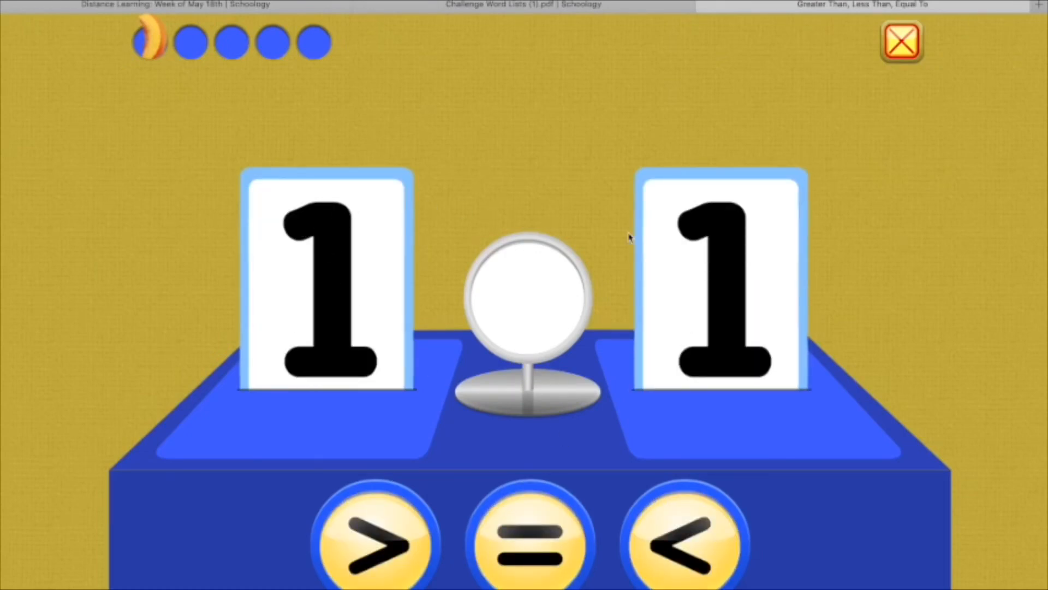
{"action": "mouse_move", "coordinate": [740, 284]}
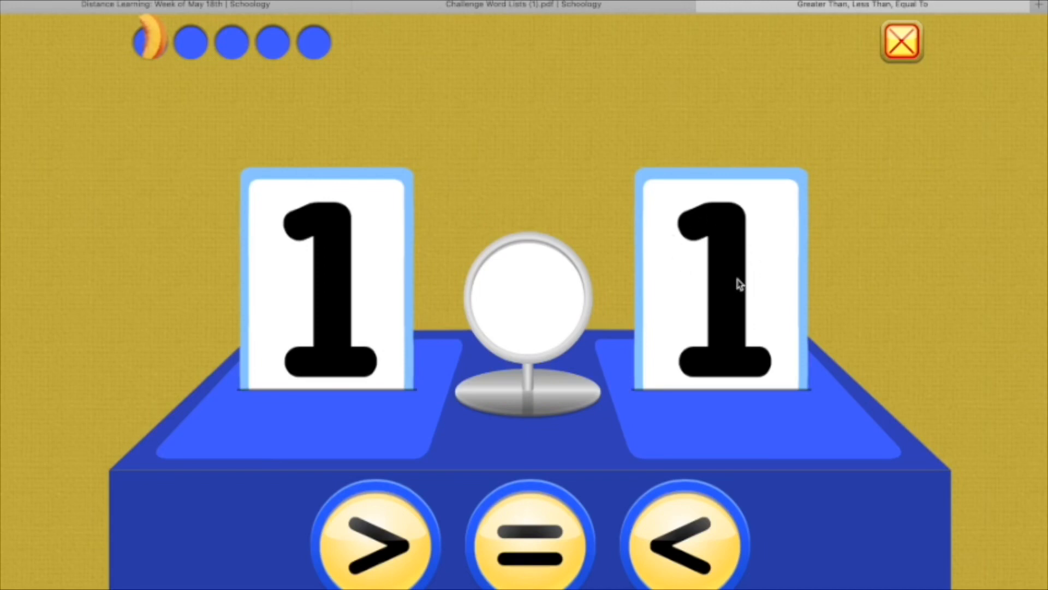
{"action": "mouse_move", "coordinate": [526, 523]}
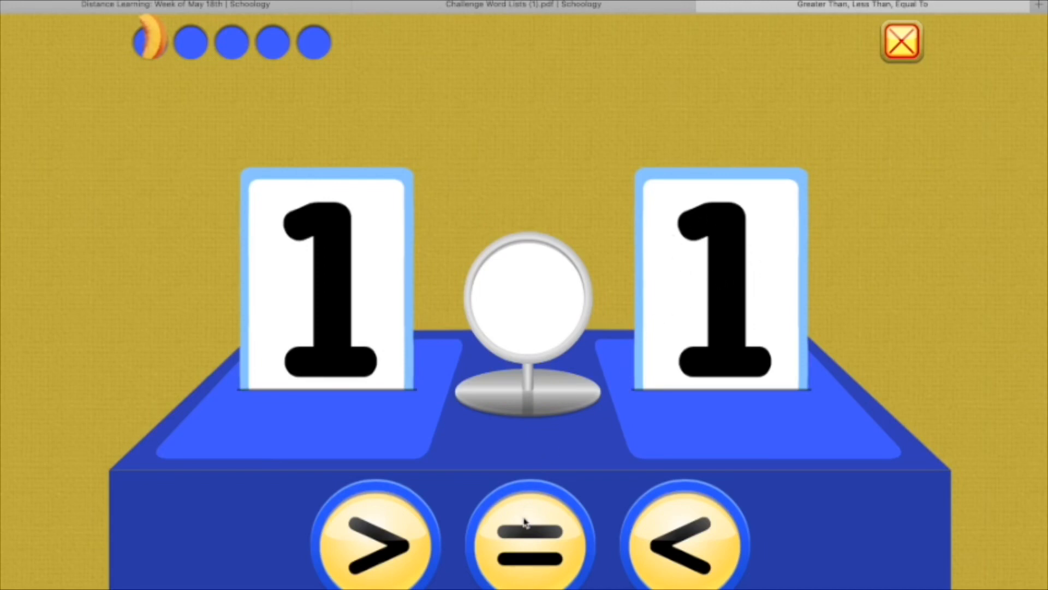
Step: Answer that 1 equals 1 and move on to the raspberry round
{"action": "left_click", "coordinate": [528, 540]}
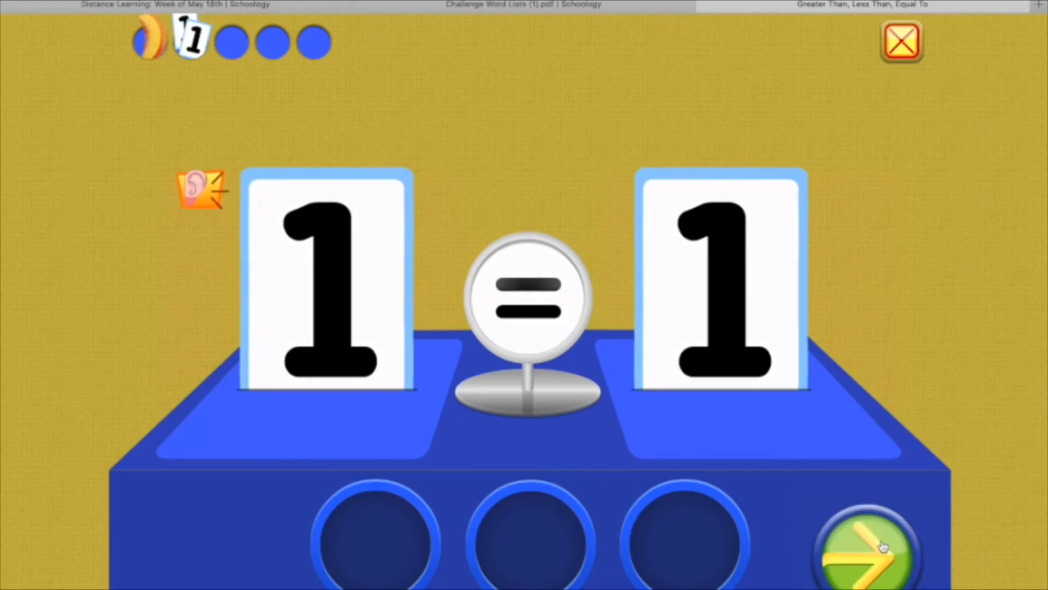
{"action": "left_click", "coordinate": [868, 541]}
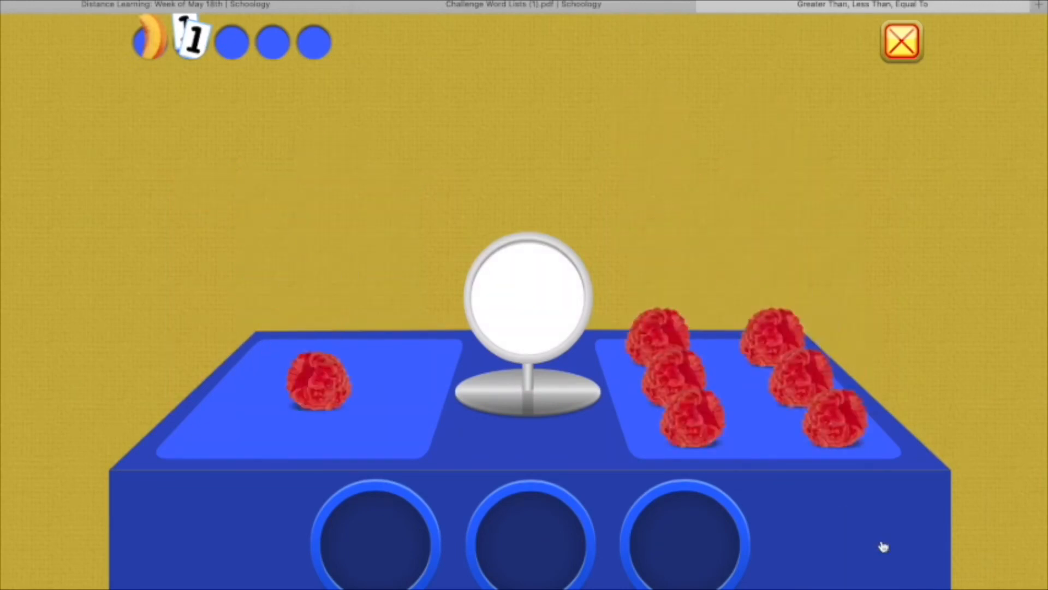
{"action": "mouse_move", "coordinate": [877, 504]}
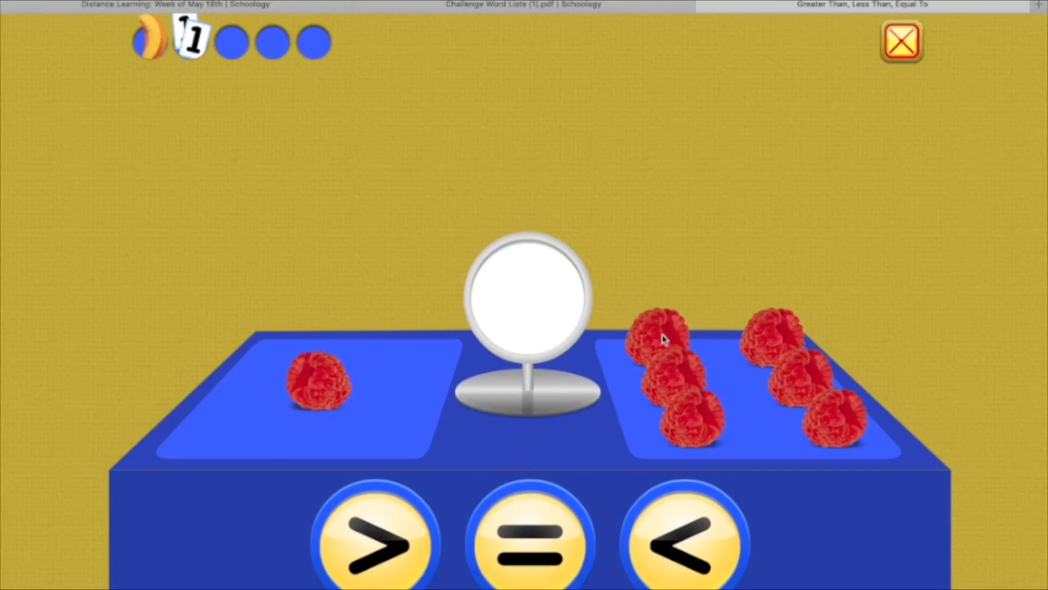
{"action": "mouse_move", "coordinate": [705, 412]}
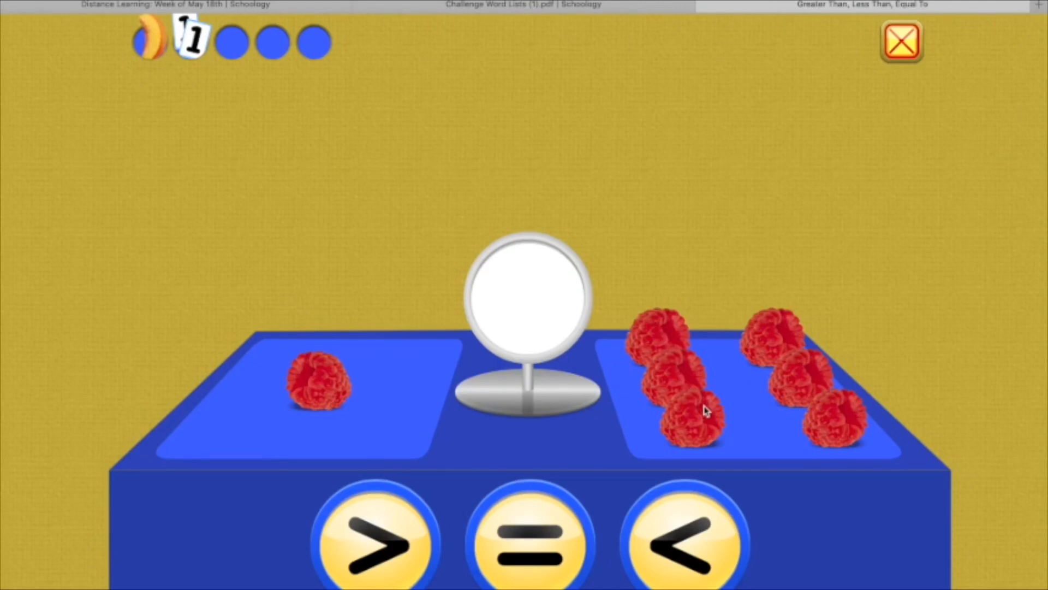
{"action": "mouse_move", "coordinate": [809, 374]}
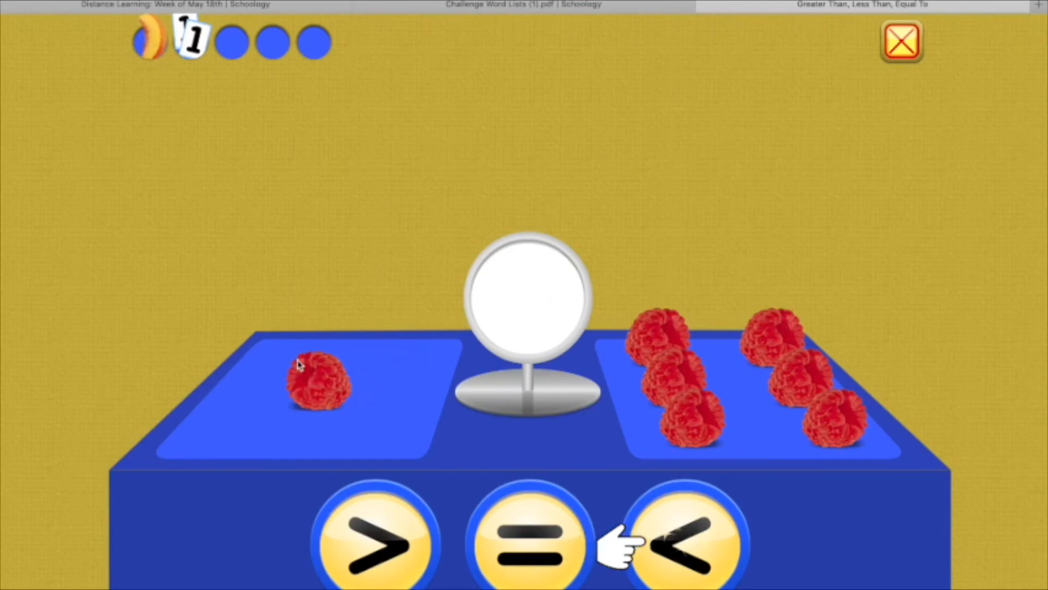
{"action": "mouse_move", "coordinate": [624, 383]}
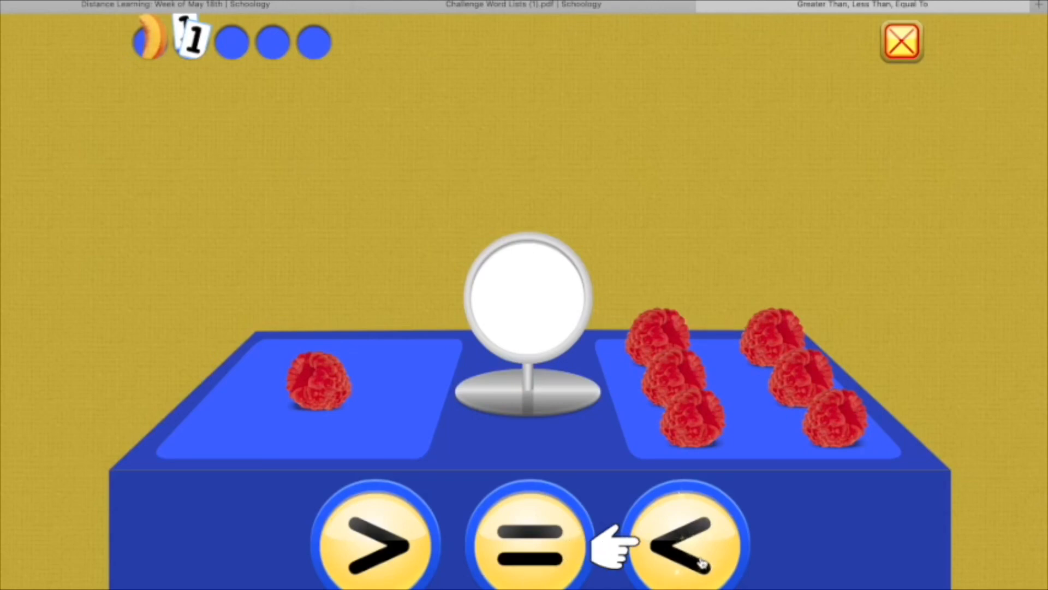
Step: Answer that 1 raspberry is less than 6 and move on to the blackberry round
{"action": "left_click", "coordinate": [682, 542]}
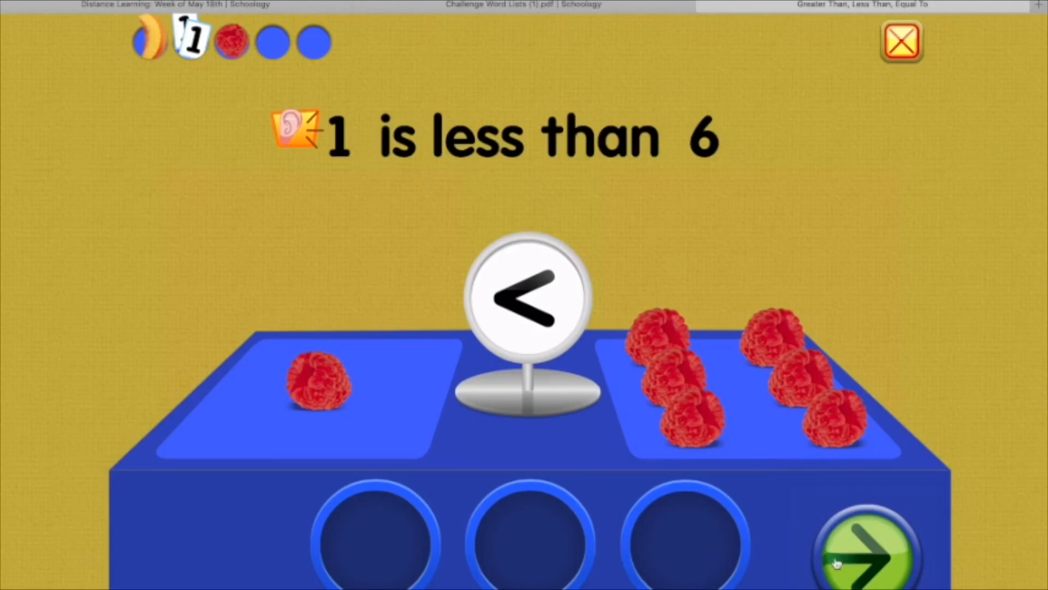
{"action": "left_click", "coordinate": [867, 550]}
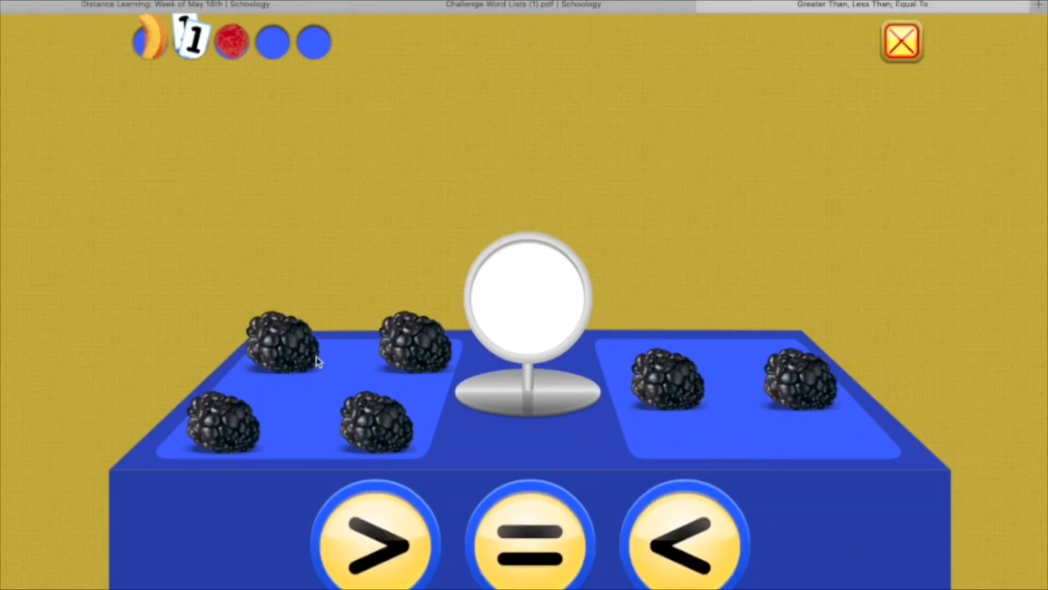
{"action": "mouse_move", "coordinate": [406, 356]}
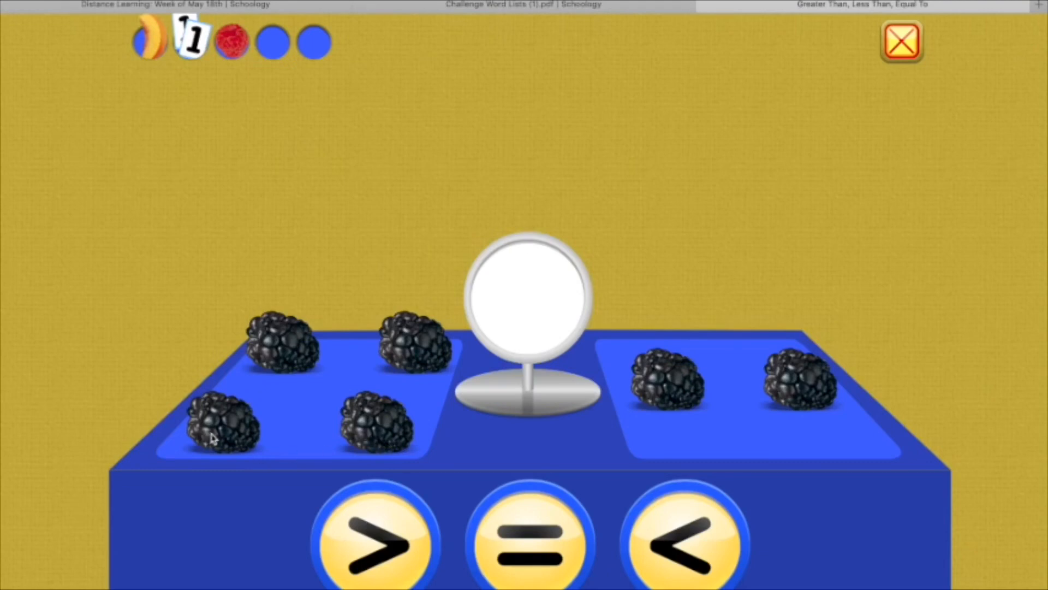
{"action": "mouse_move", "coordinate": [675, 372]}
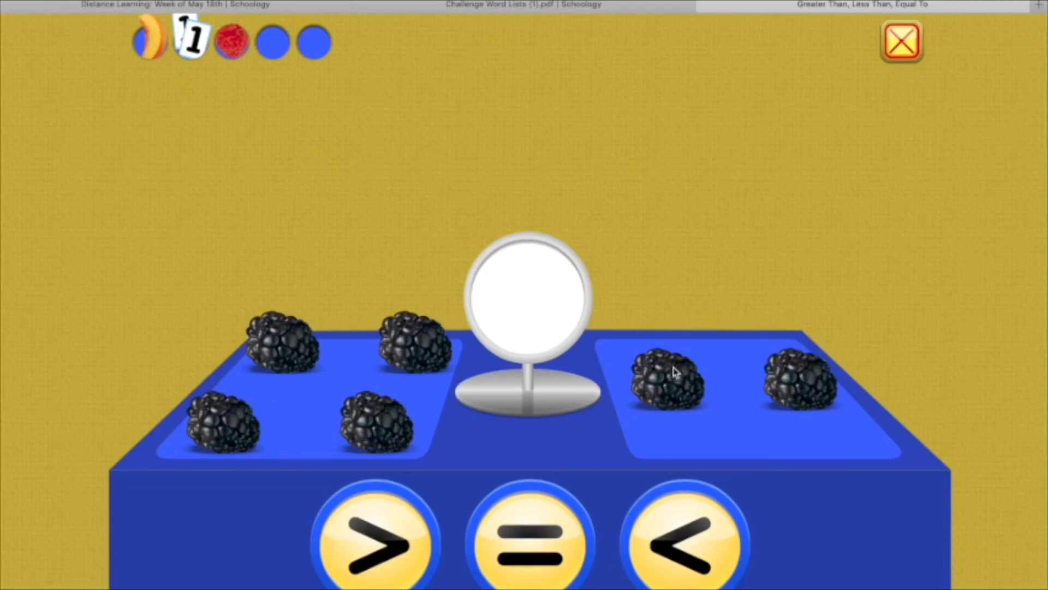
{"action": "mouse_move", "coordinate": [806, 377]}
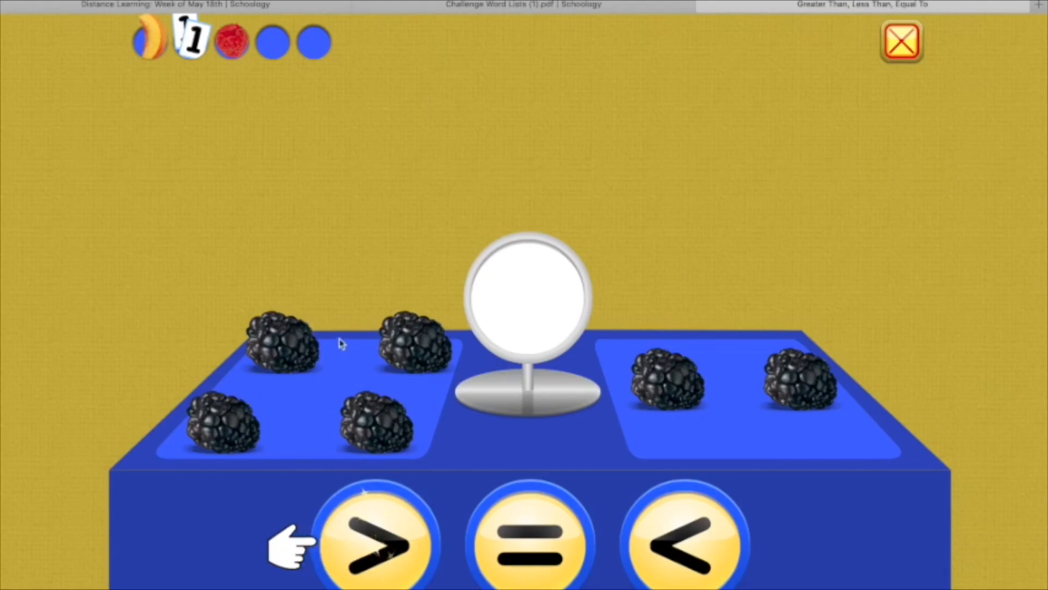
{"action": "mouse_move", "coordinate": [545, 386]}
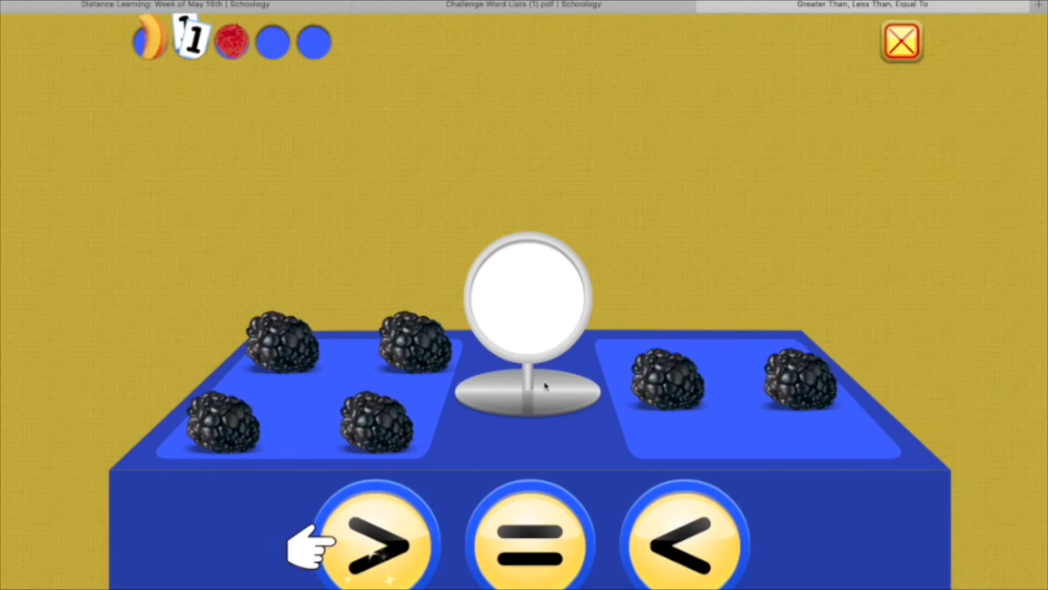
Step: Answer that 4 blackberries are greater than 2 and move on to the strawberry round
{"action": "left_click", "coordinate": [375, 542]}
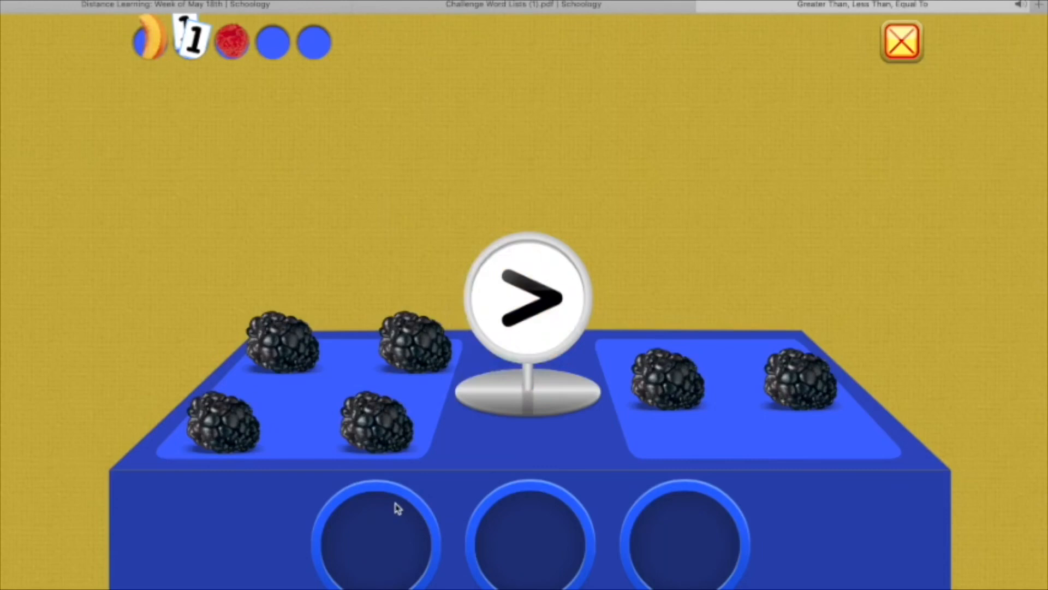
{"action": "left_click", "coordinate": [527, 296]}
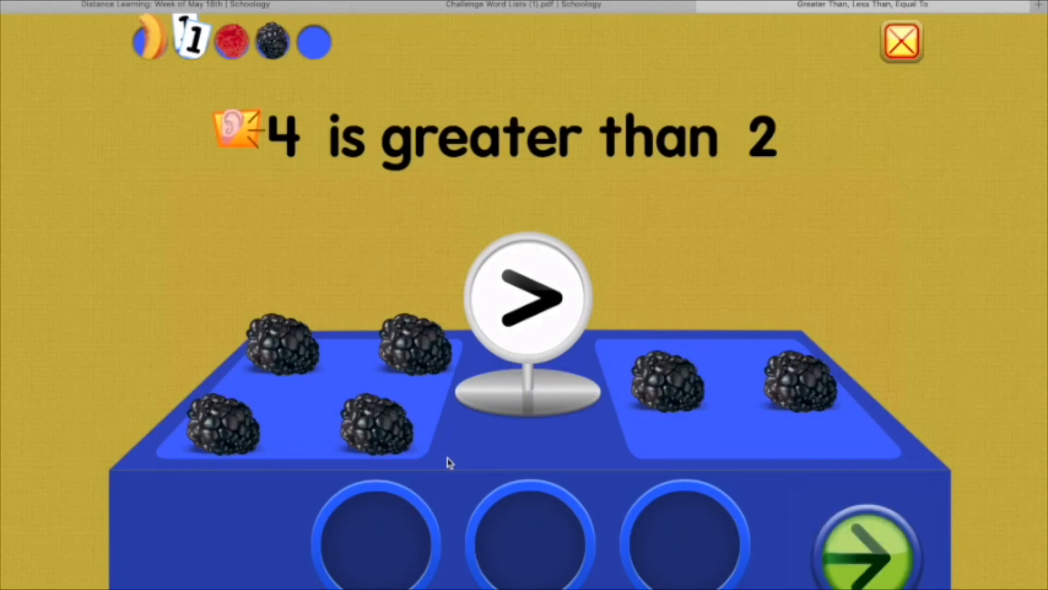
{"action": "left_click", "coordinate": [867, 541]}
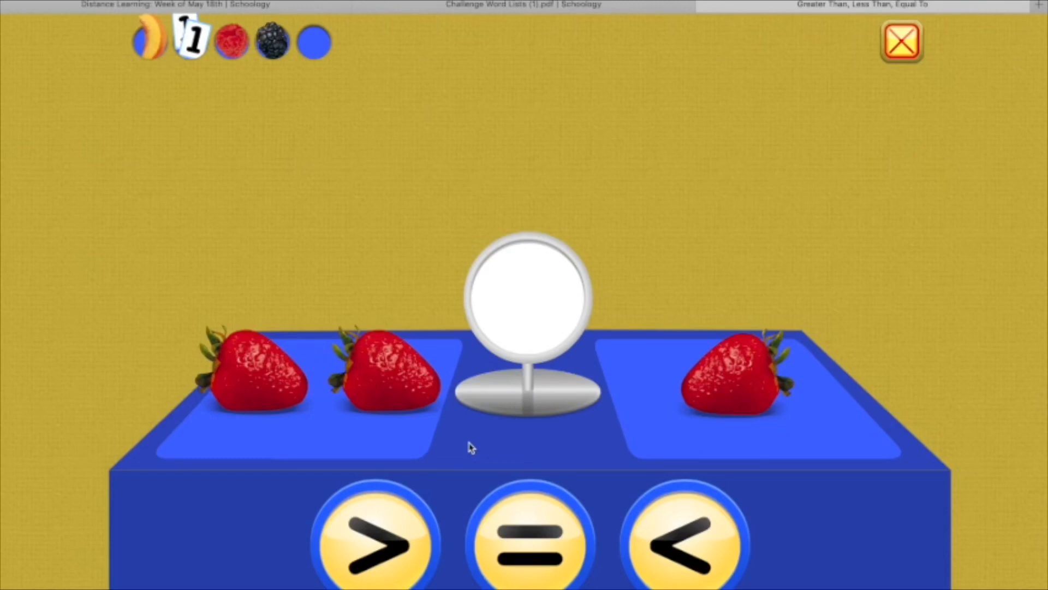
{"action": "mouse_move", "coordinate": [334, 386]}
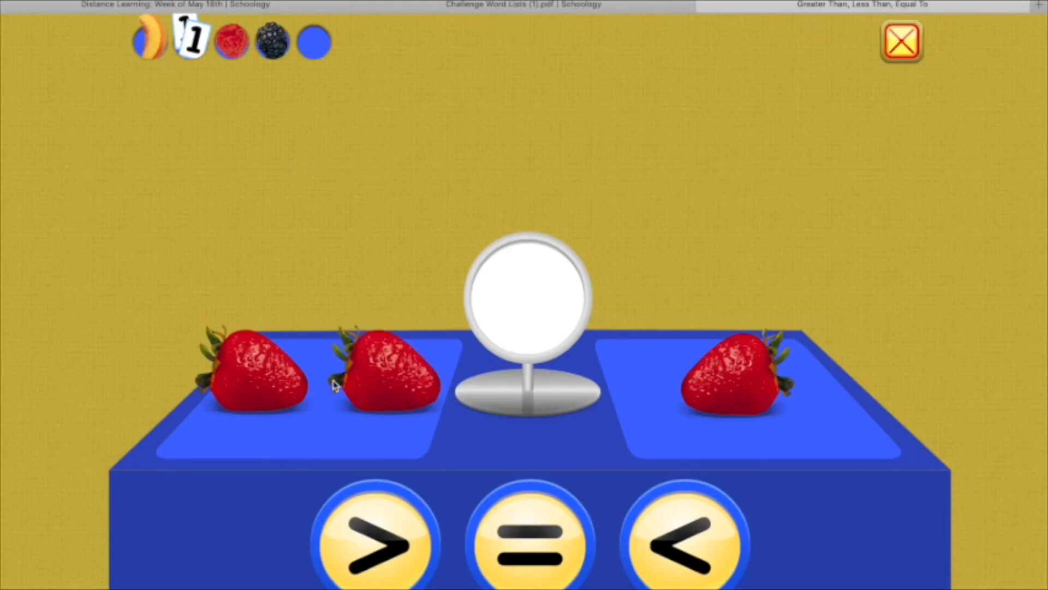
{"action": "mouse_move", "coordinate": [285, 338]}
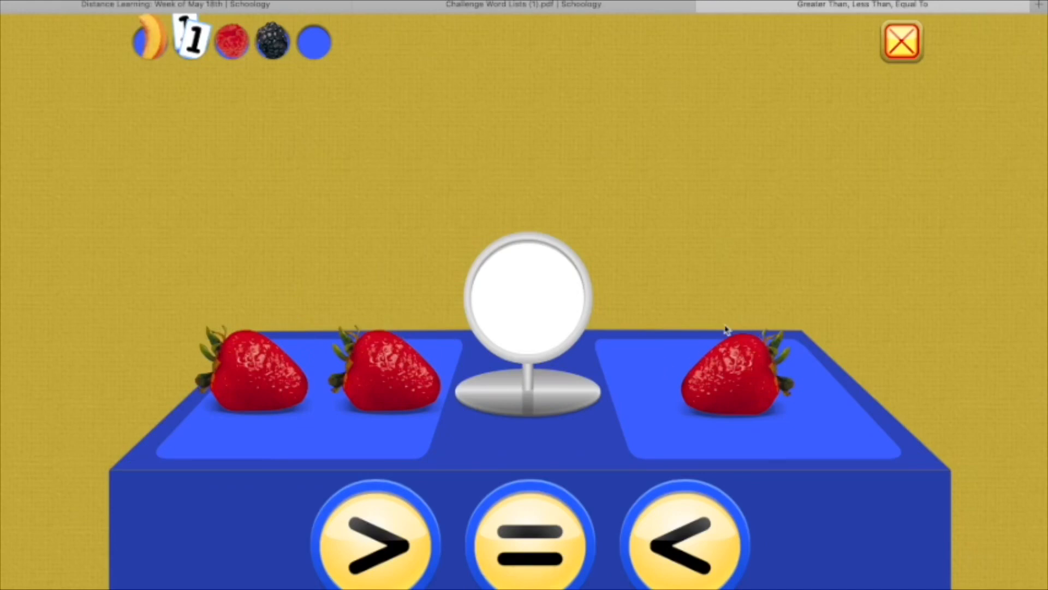
{"action": "mouse_move", "coordinate": [560, 412]}
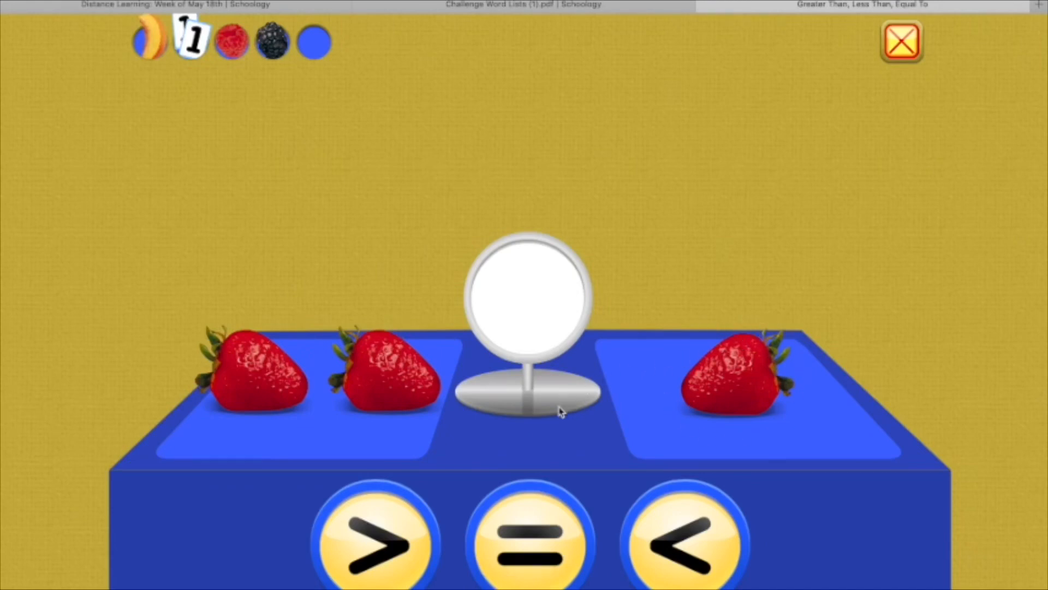
{"action": "mouse_move", "coordinate": [412, 510]}
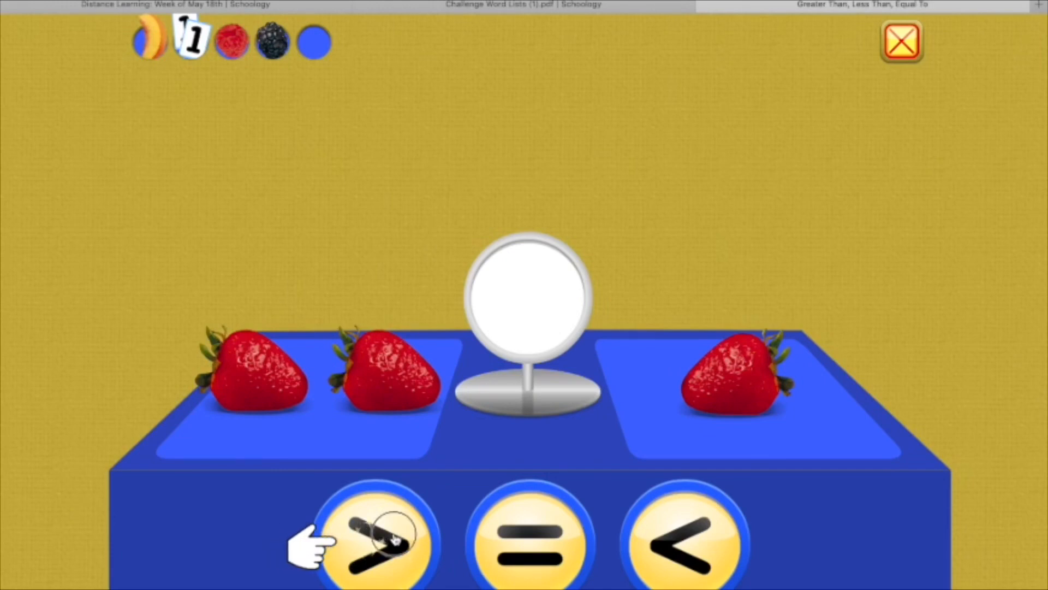
Step: Answer that 2 strawberries are greater than 1 and continue to the blender
{"action": "left_click", "coordinate": [378, 542]}
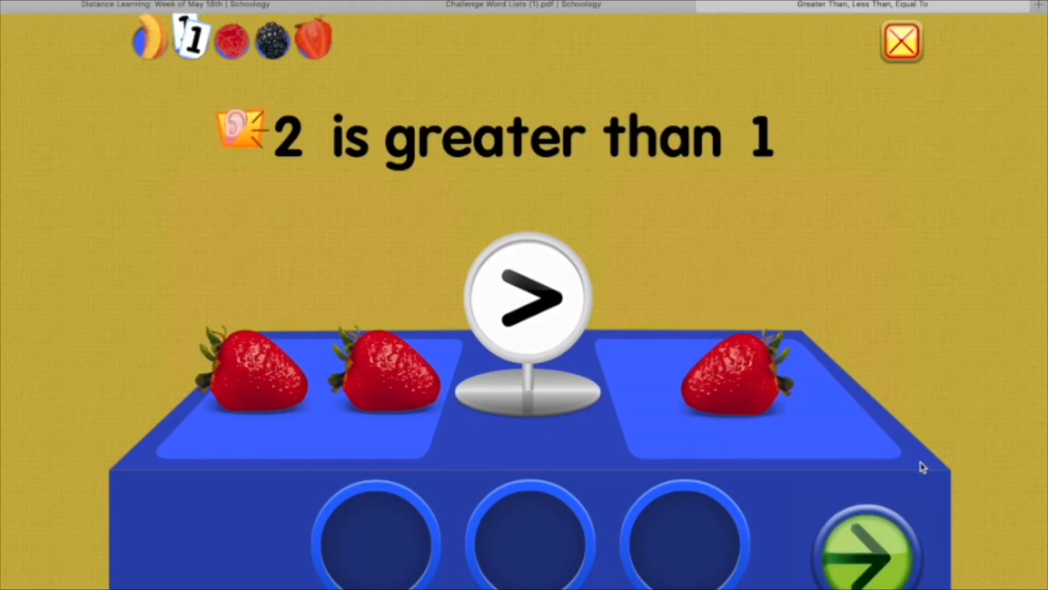
{"action": "left_click", "coordinate": [868, 542]}
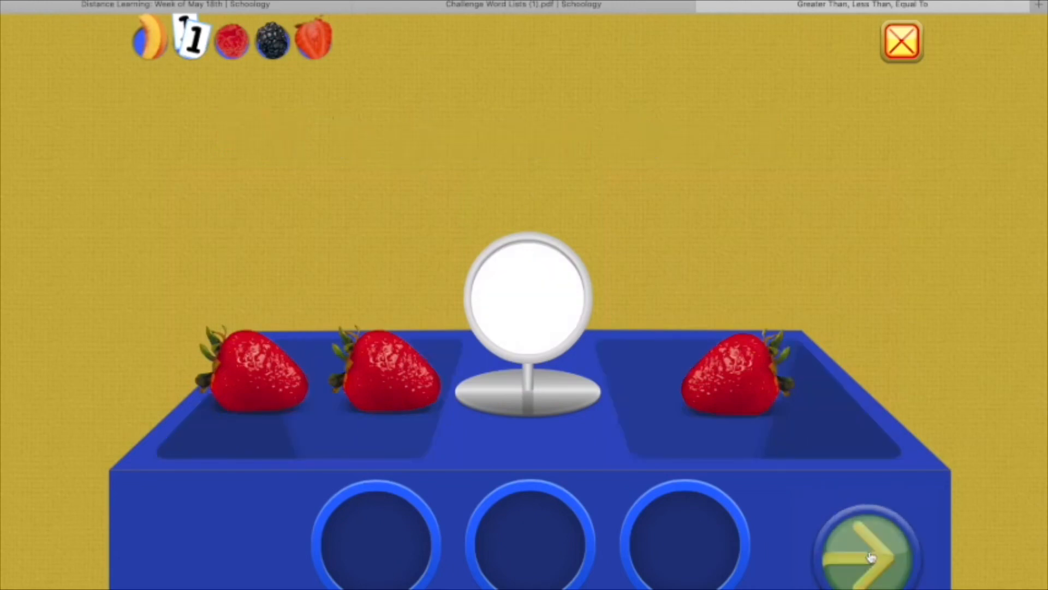
{"action": "left_click", "coordinate": [868, 543]}
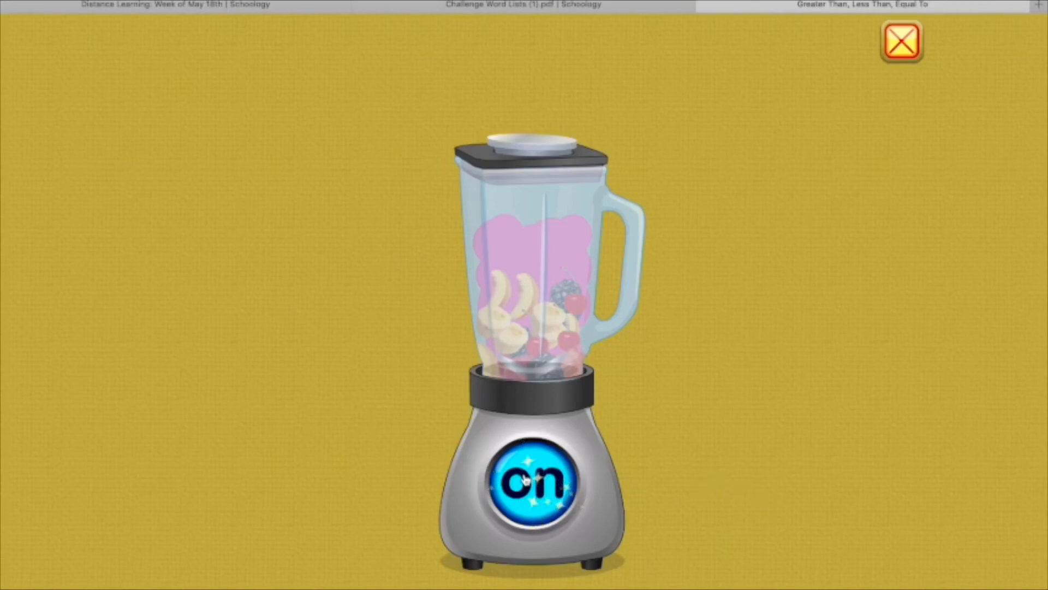
Step: Switch on the blender to make the smoothie and reach the Super Cool screen
{"action": "left_click", "coordinate": [531, 481]}
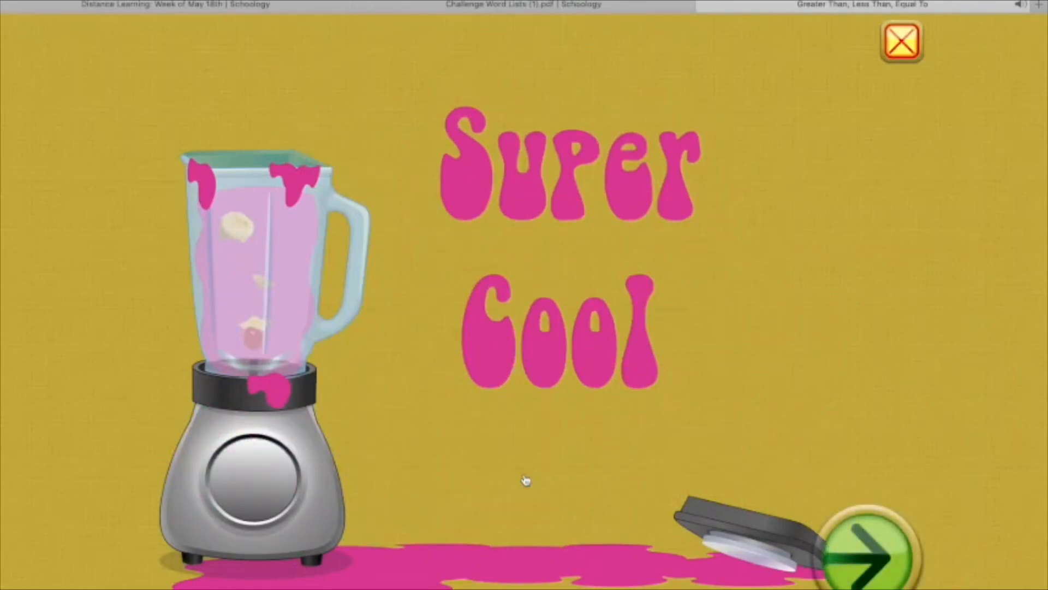
{"action": "mouse_move", "coordinate": [856, 435]}
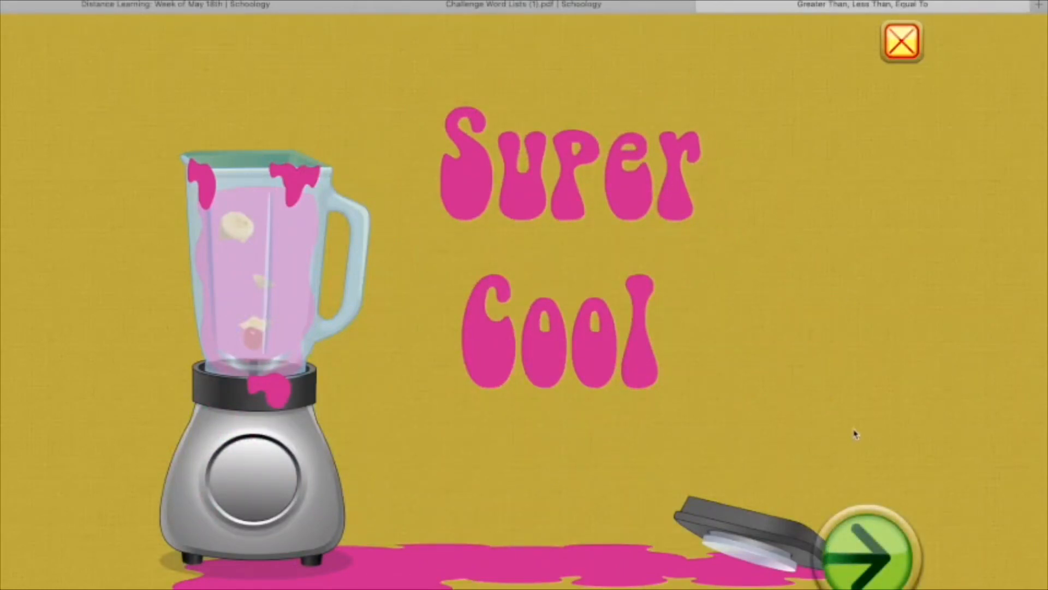